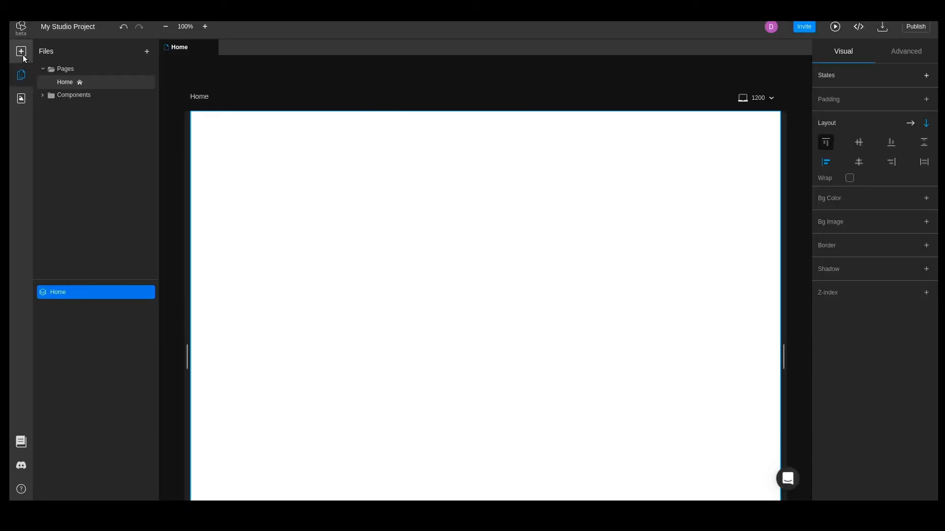
# Step: Add a full-width, 100px-tall Row container to the top of the Home page
pyautogui.click(21, 53)
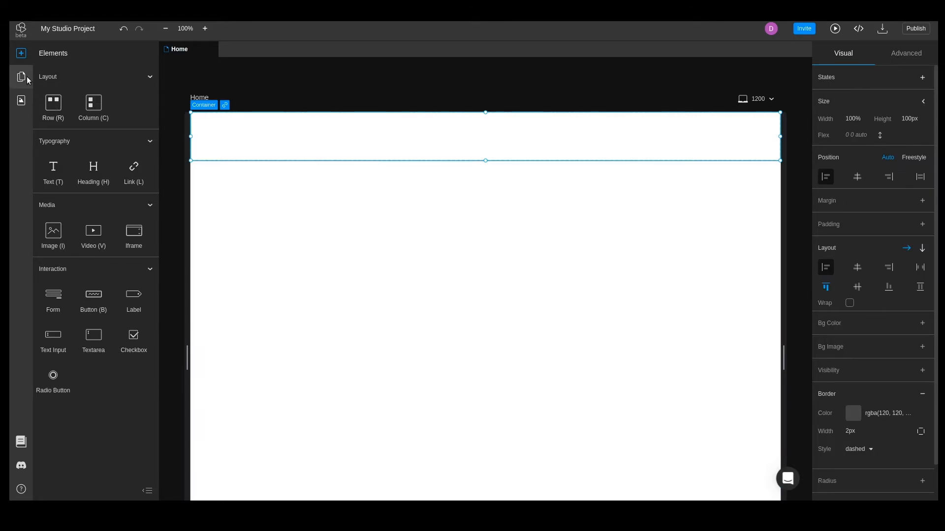
pyautogui.click(21, 75)
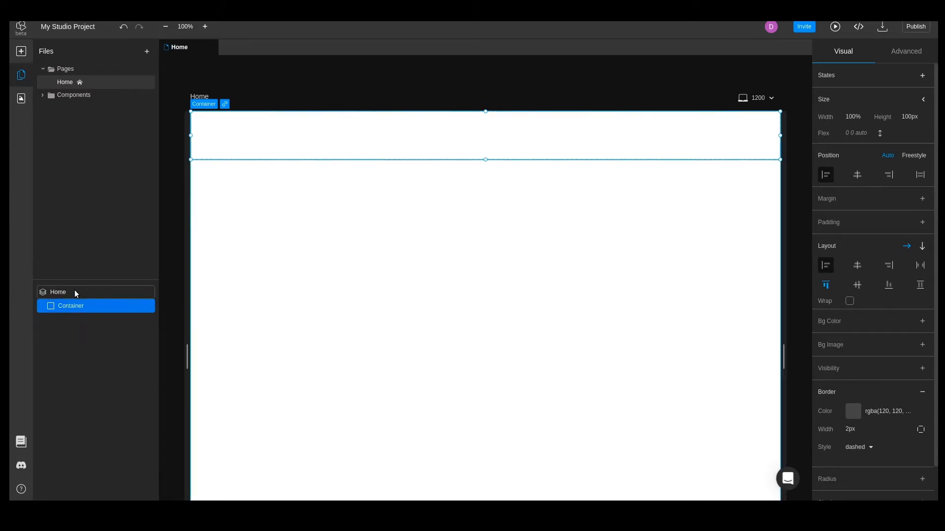
pyautogui.moveTo(82, 292)
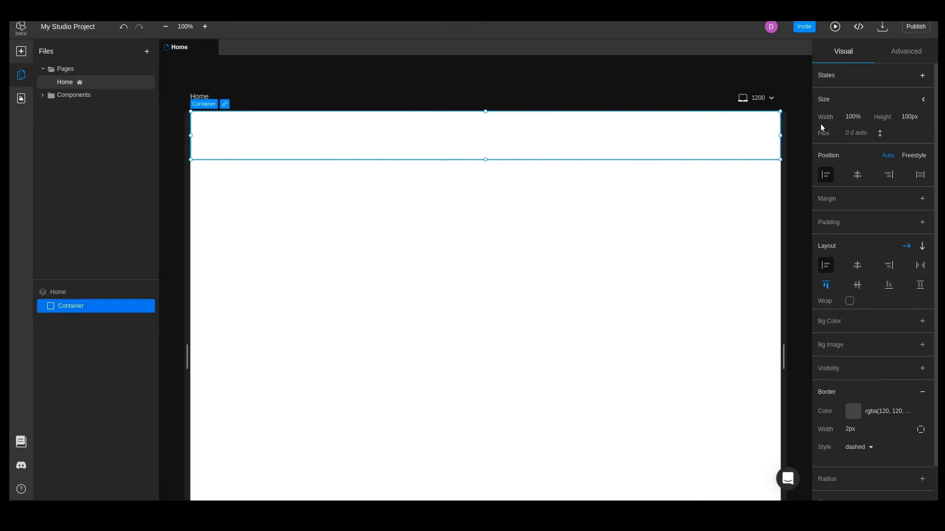
pyautogui.moveTo(822, 129)
pyautogui.write('Header')
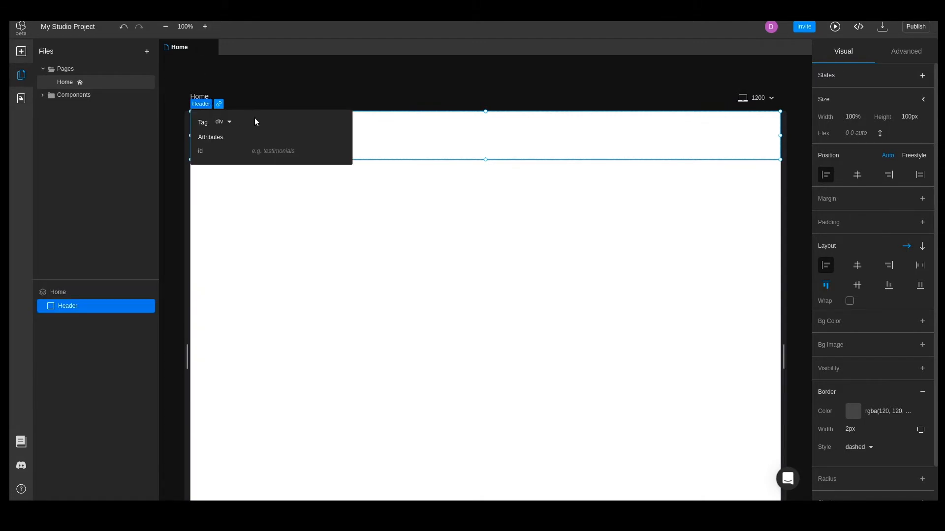
# Step: Select the whole Header with its three texts and image, then bring up the asset library
pyautogui.click(385, 163)
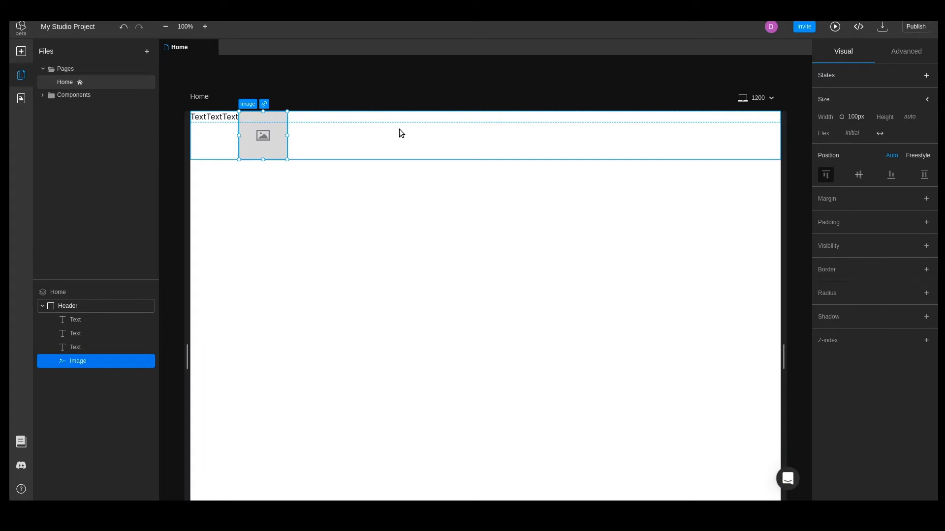
pyautogui.click(68, 305)
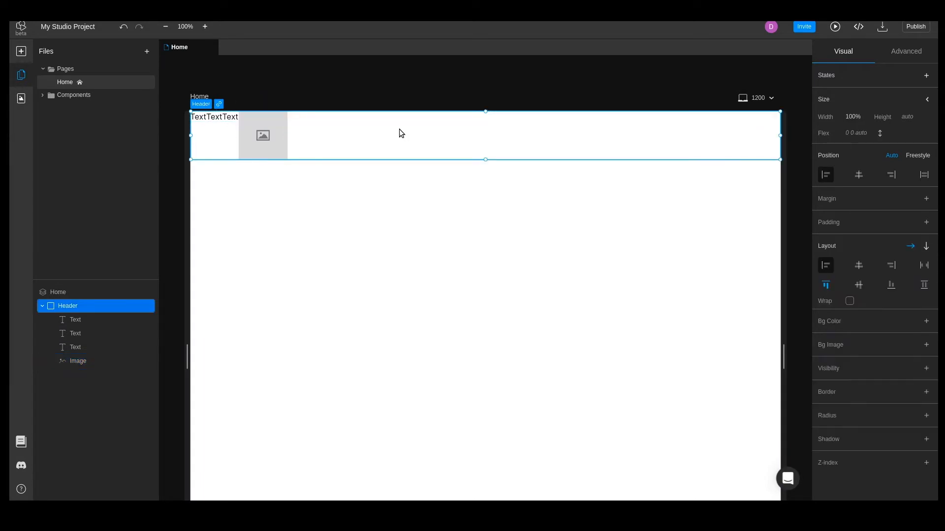
pyautogui.click(20, 99)
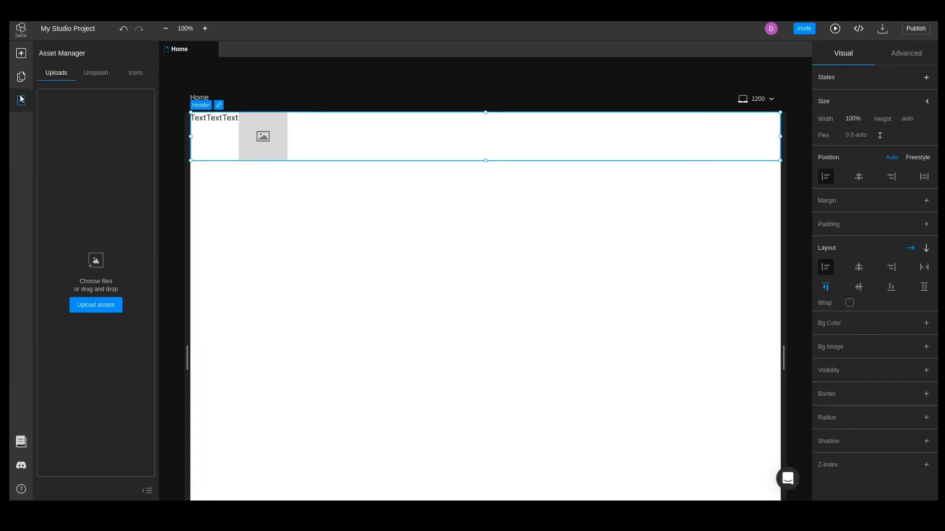
# Step: Add Instagram, Dribbble, Twitter and YouTube icons from the Icons library into the Header
pyautogui.click(134, 72)
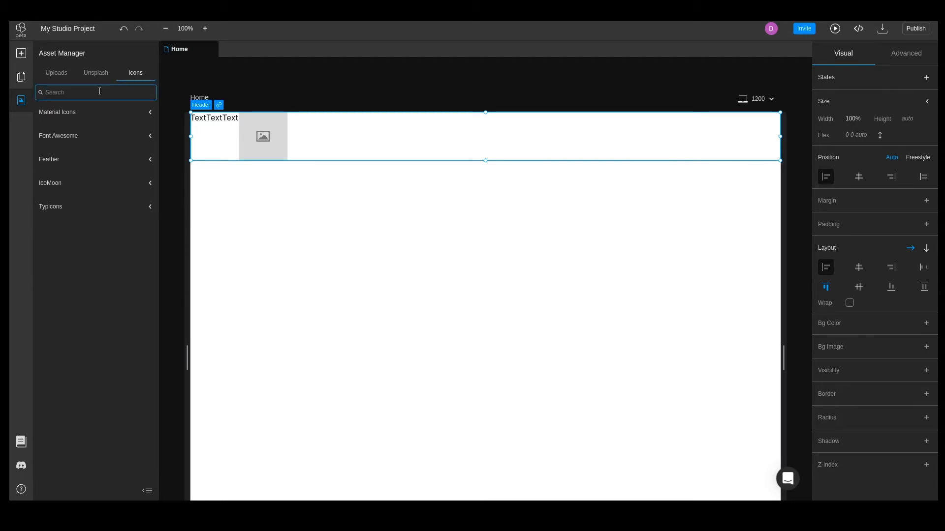
pyautogui.click(95, 93)
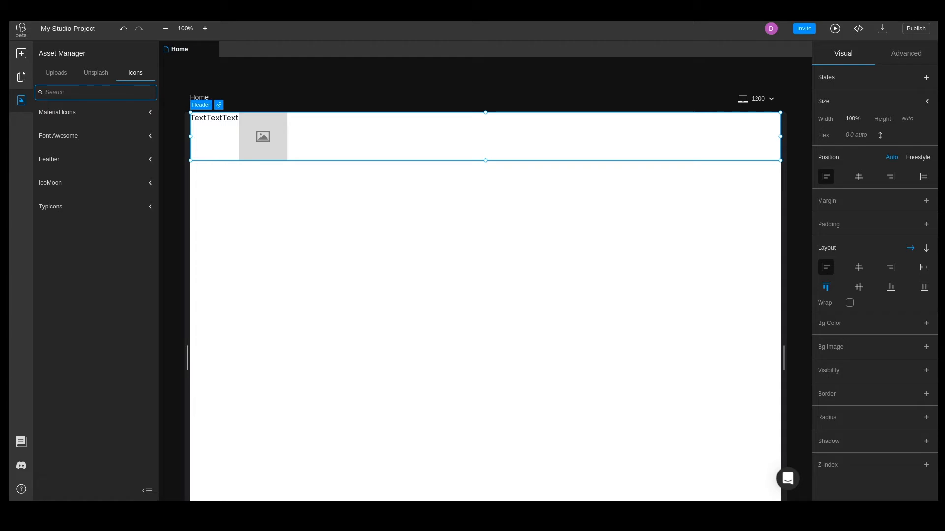
pyautogui.write('dribb')
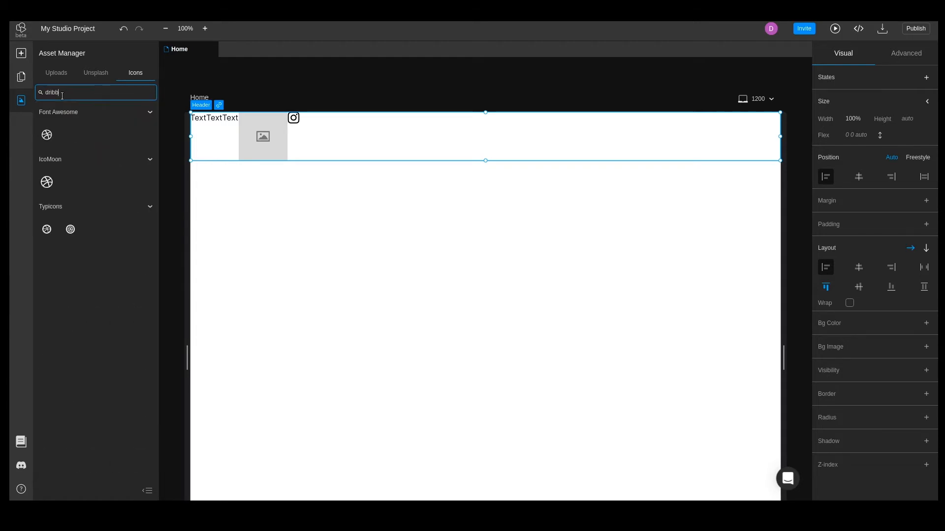
pyautogui.write('twi')
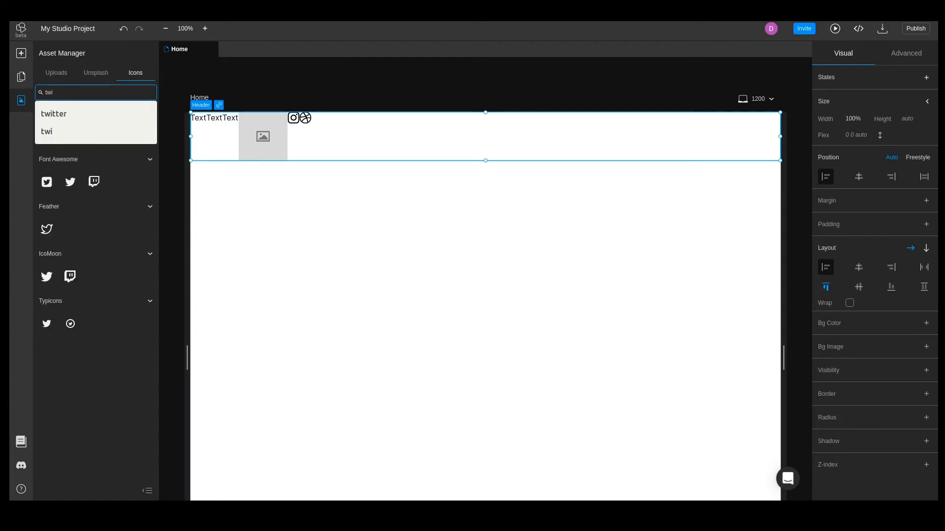
pyautogui.write('you')
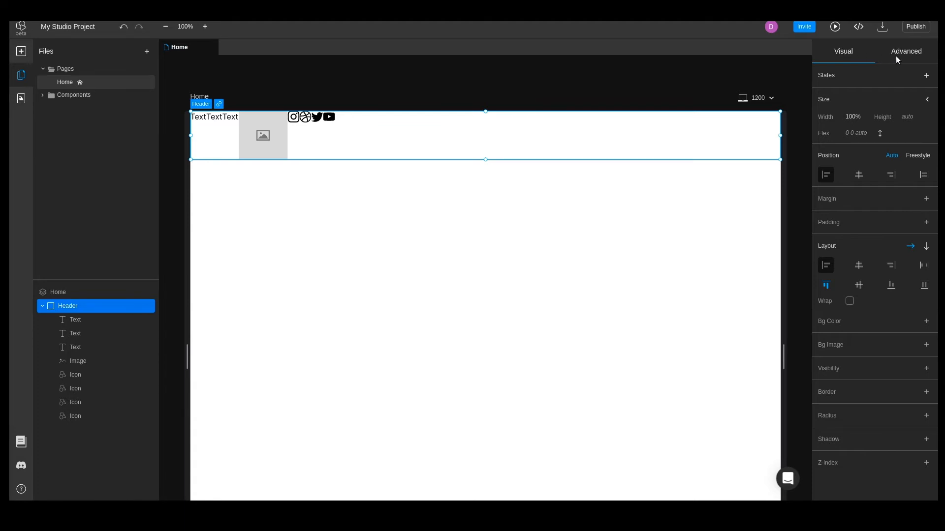
# Step: Give the Header DoubleUnit (2rem) padding locked on all four sides
pyautogui.click(905, 50)
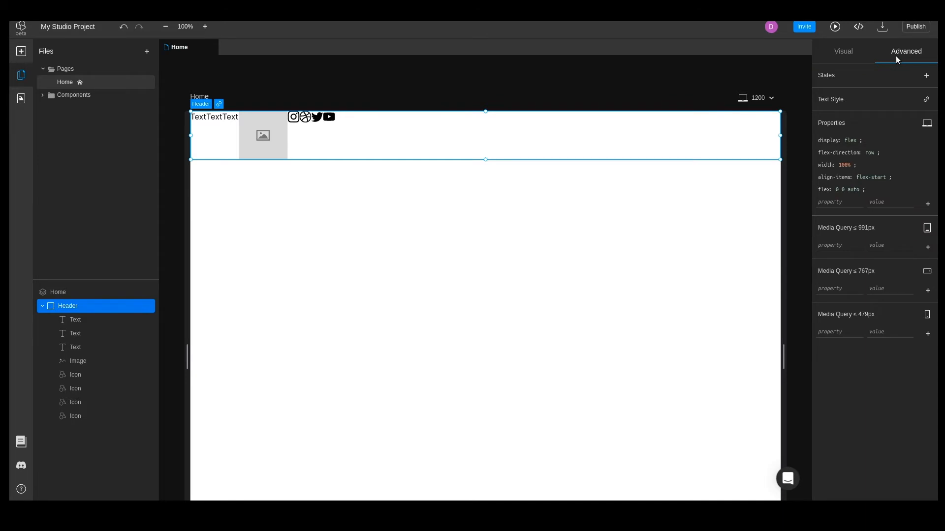
pyautogui.moveTo(896, 59)
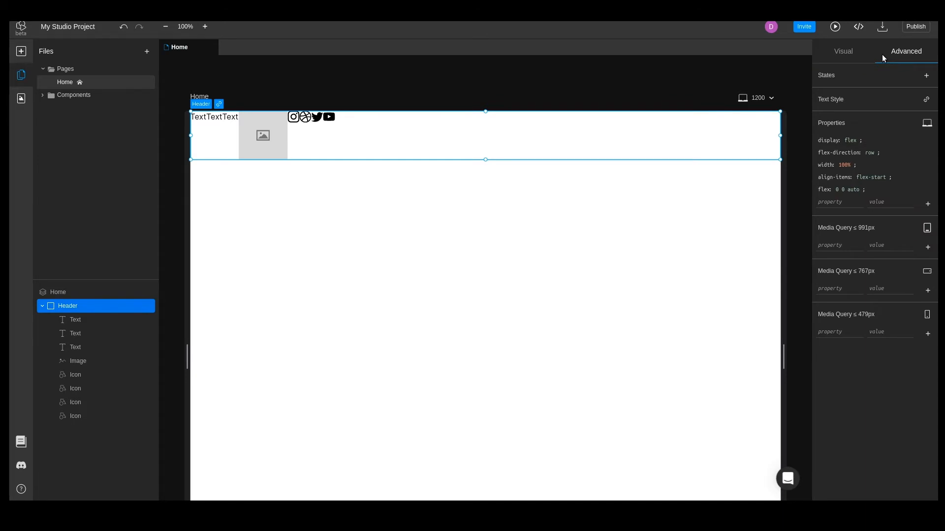
pyautogui.click(842, 51)
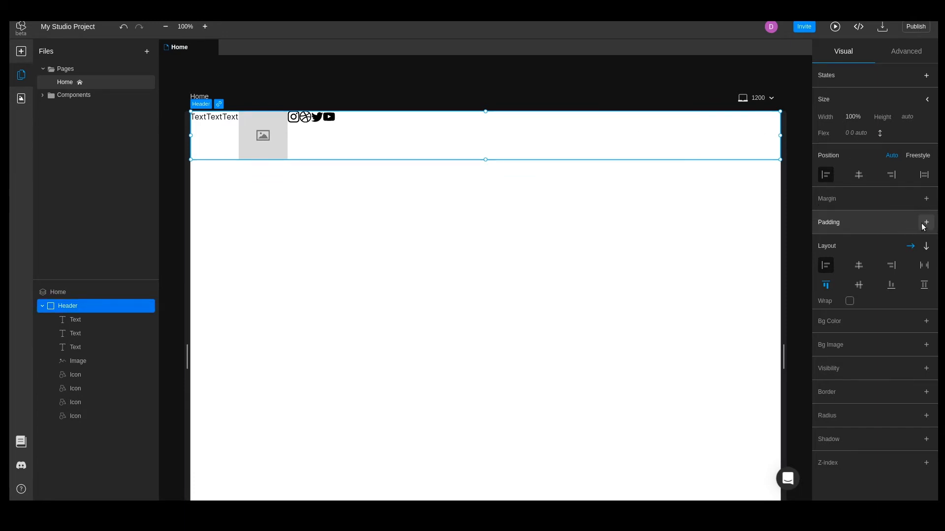
pyautogui.click(925, 223)
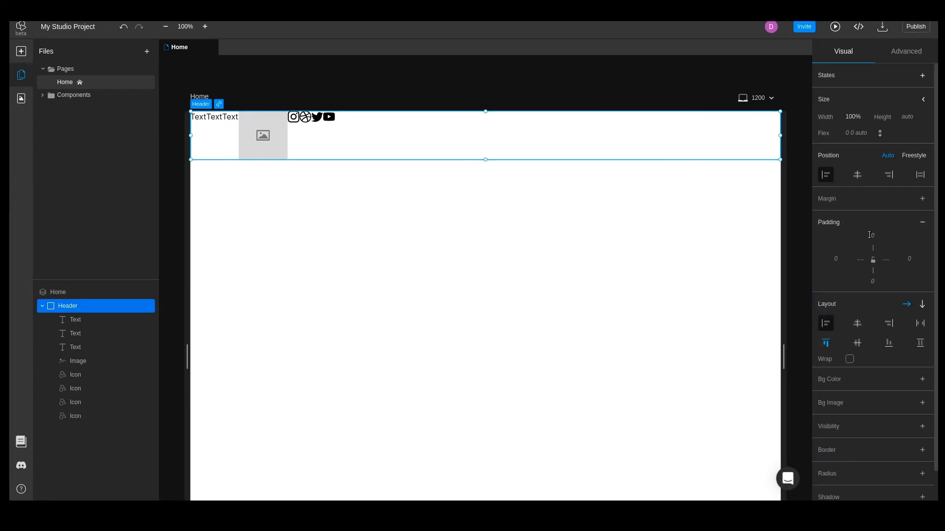
pyautogui.click(871, 236)
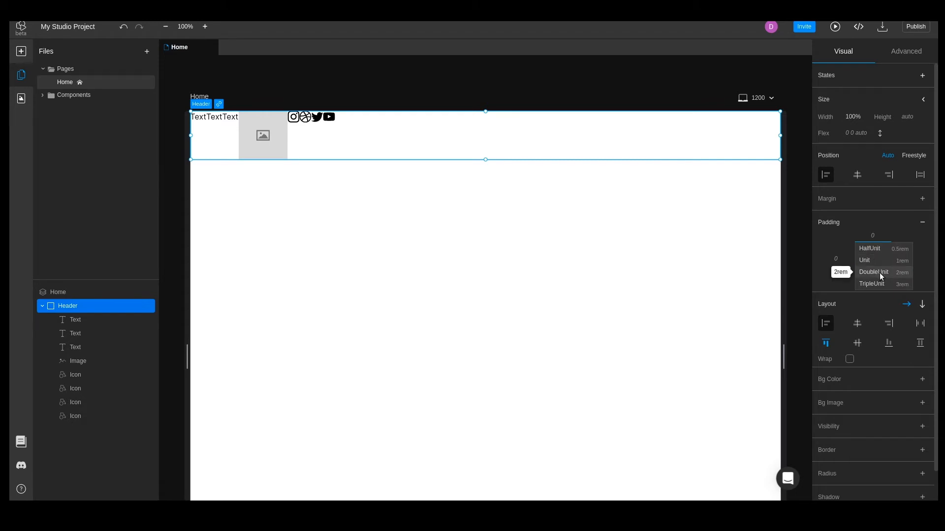
pyautogui.click(873, 273)
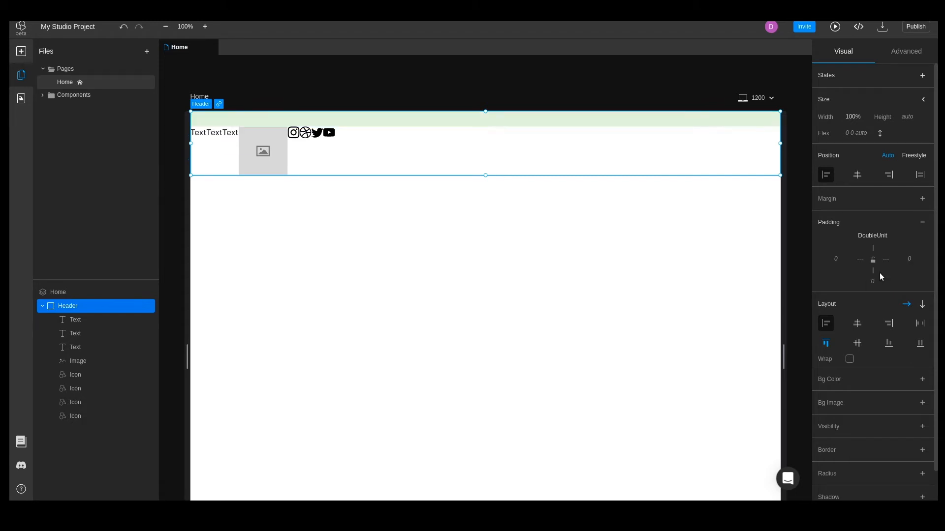
pyautogui.click(872, 258)
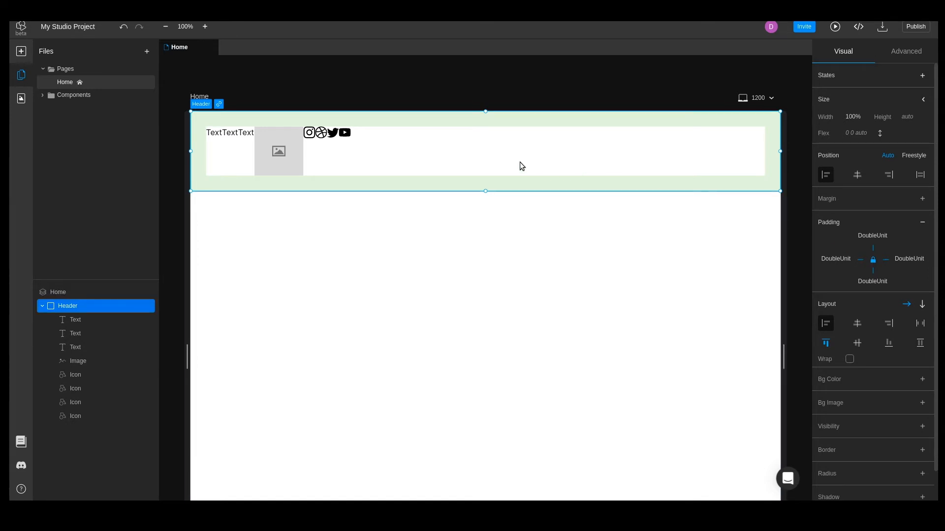
pyautogui.moveTo(920, 323)
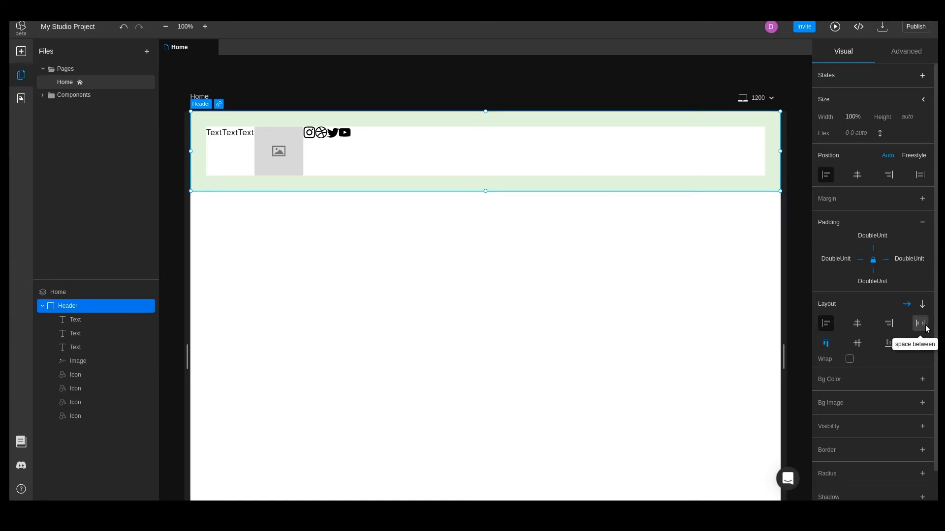
# Step: Set the Header layout to space-between with centred alignment and pick the nav texts for grouping
pyautogui.click(919, 324)
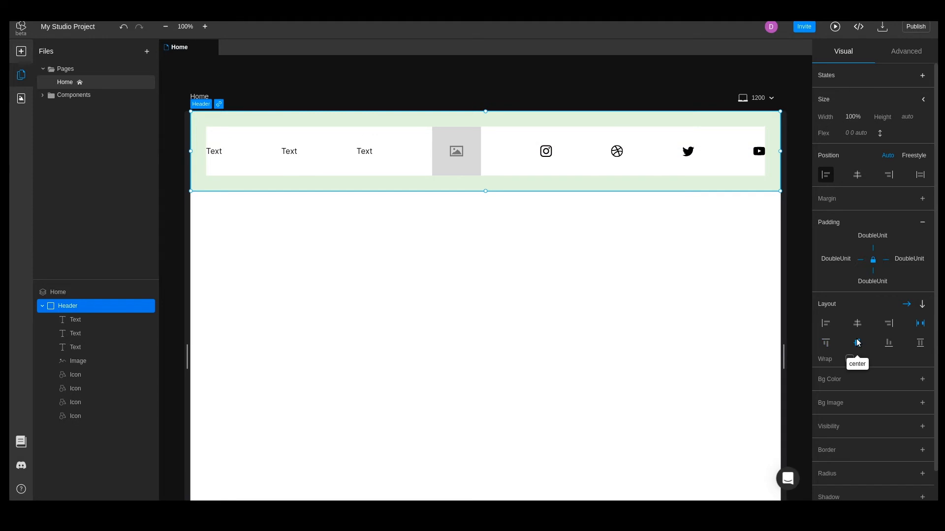
pyautogui.click(364, 151)
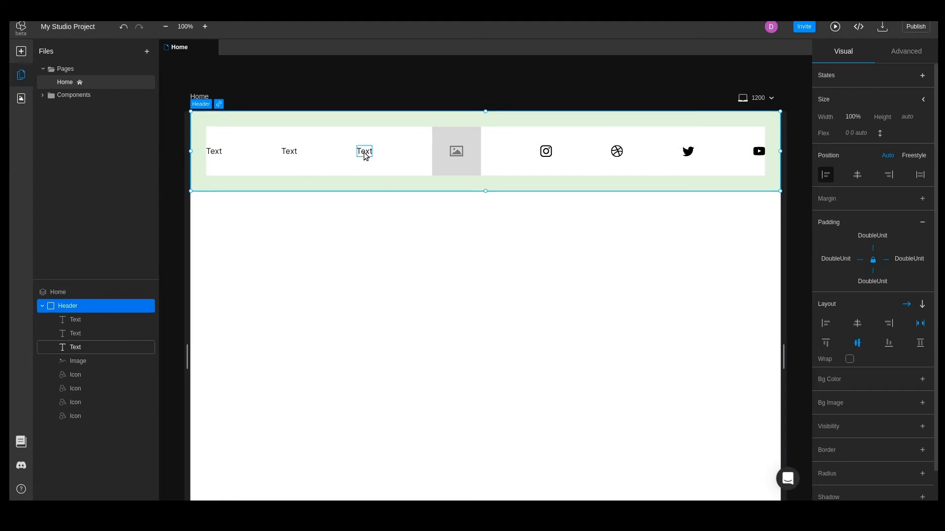
pyautogui.click(364, 151)
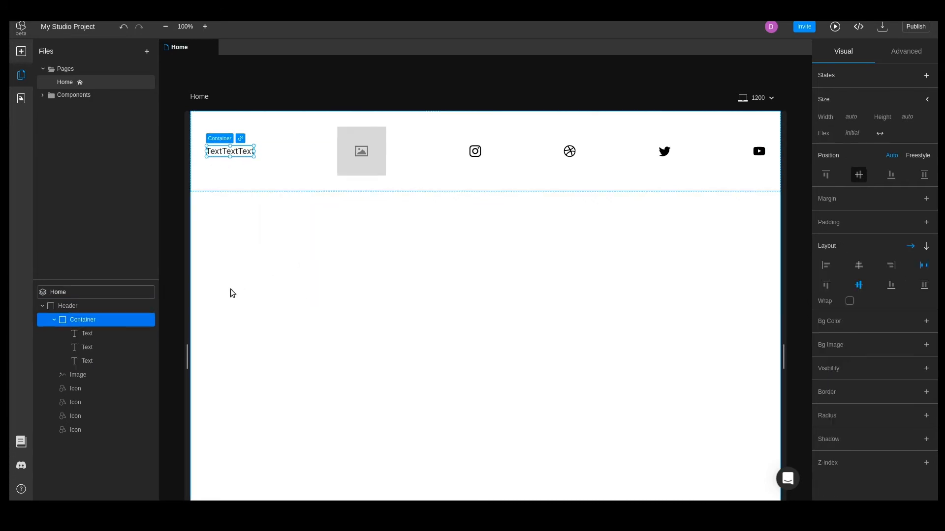
# Step: Give the three nav texts About, Pricing and Contact a DoubleUnit right margin
pyautogui.click(87, 334)
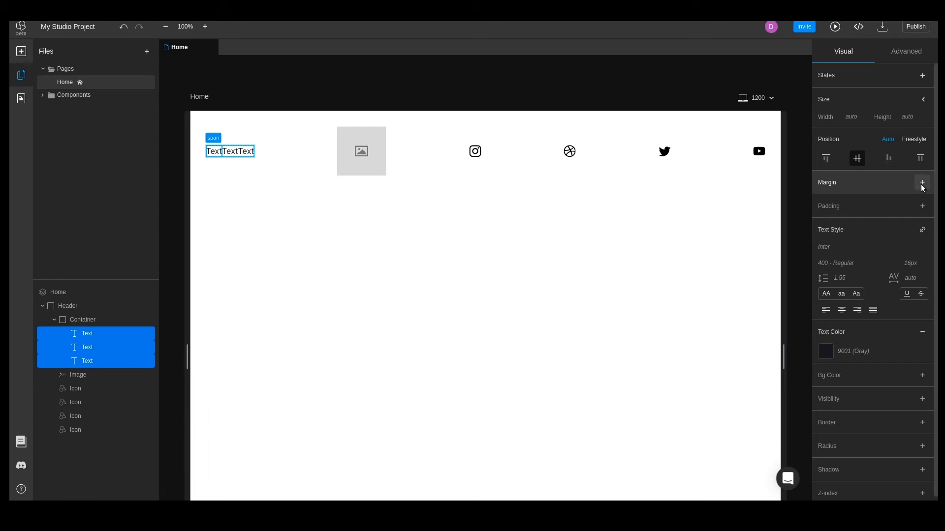
pyautogui.click(921, 183)
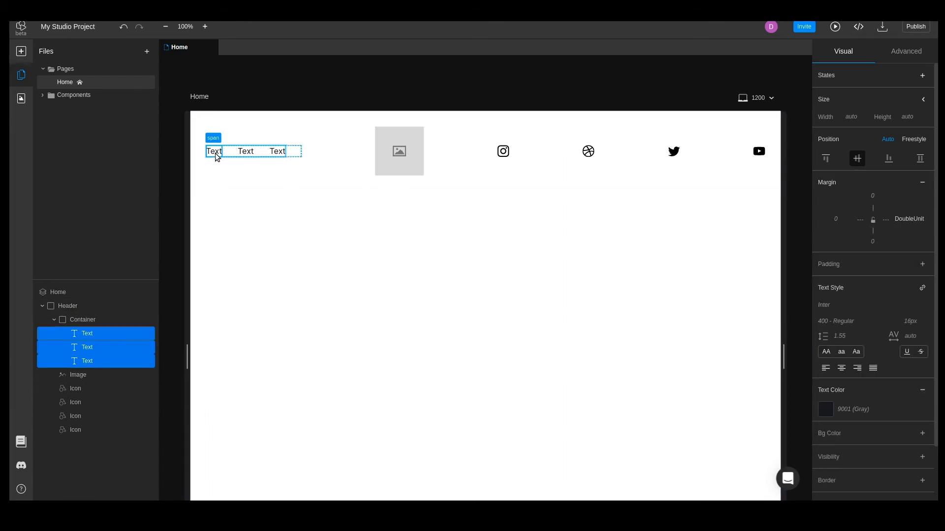
pyautogui.click(214, 151)
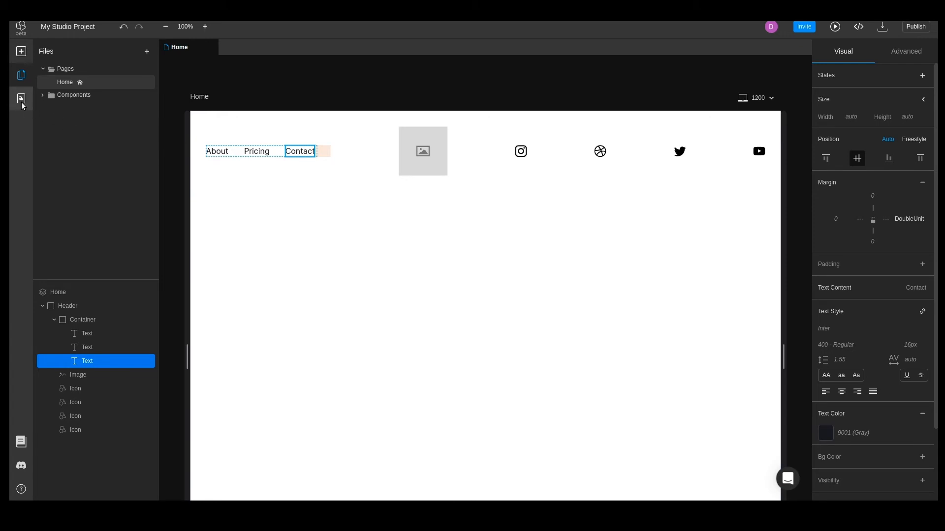
# Step: Upload the Landify logo file and apply it to the Header's image placeholder
pyautogui.click(20, 100)
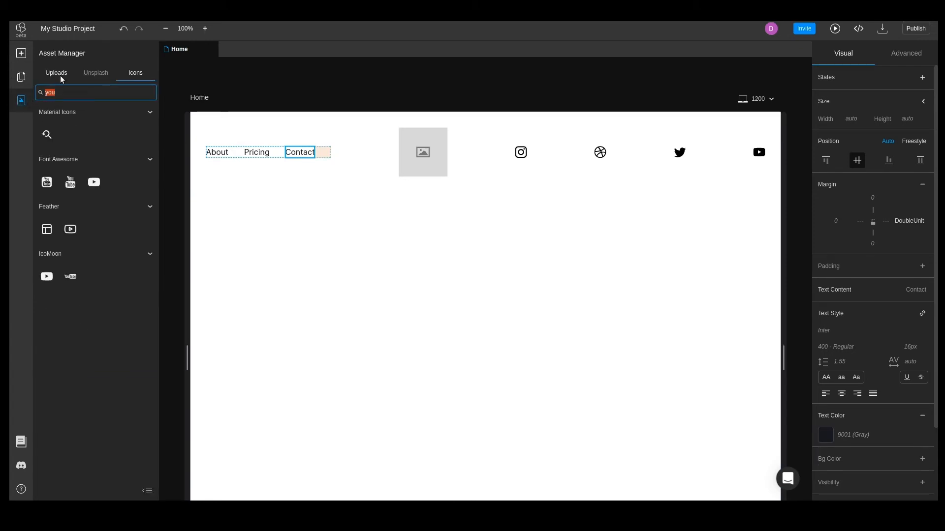
pyautogui.click(56, 72)
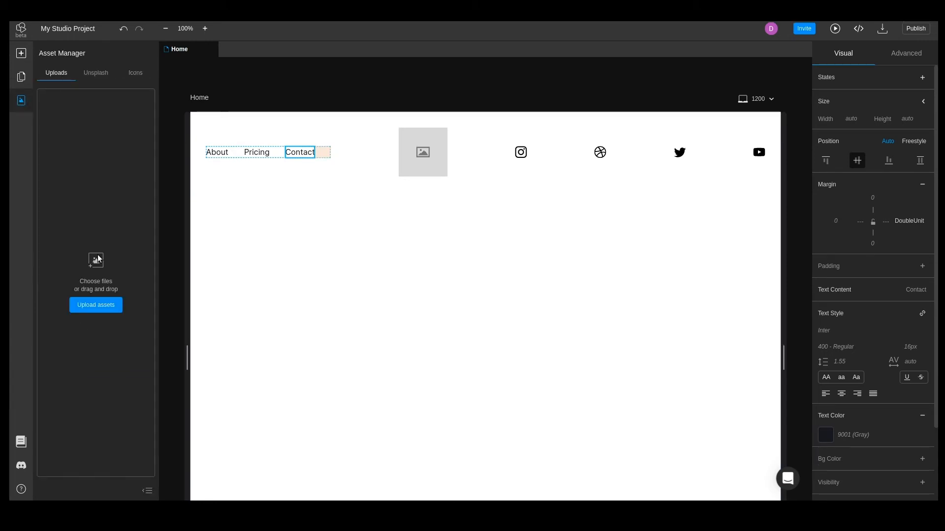
pyautogui.click(96, 305)
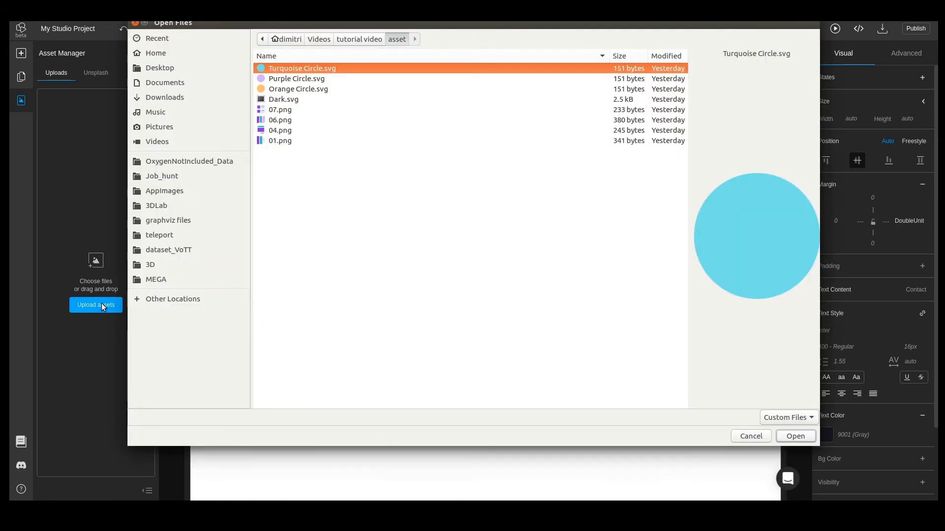
pyautogui.click(794, 436)
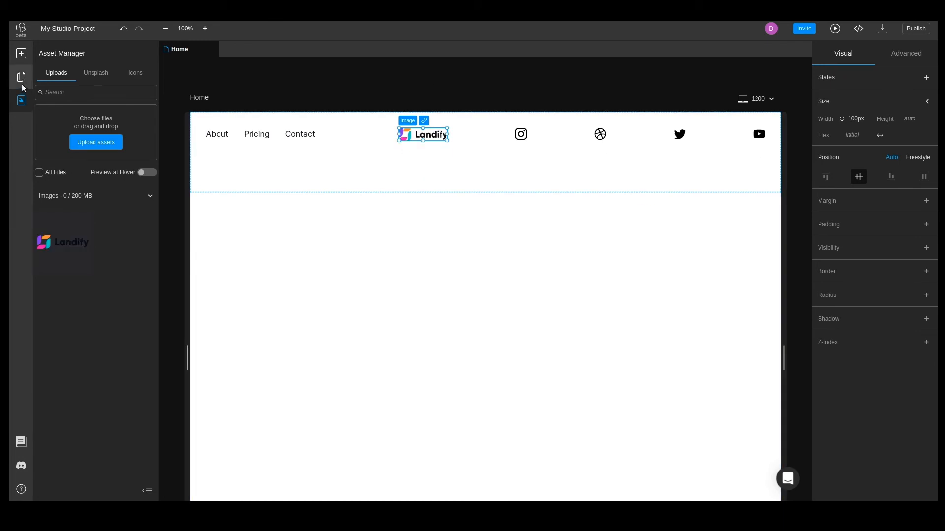
# Step: Group the four social Icon layers into one container in the layer tree
pyautogui.click(21, 75)
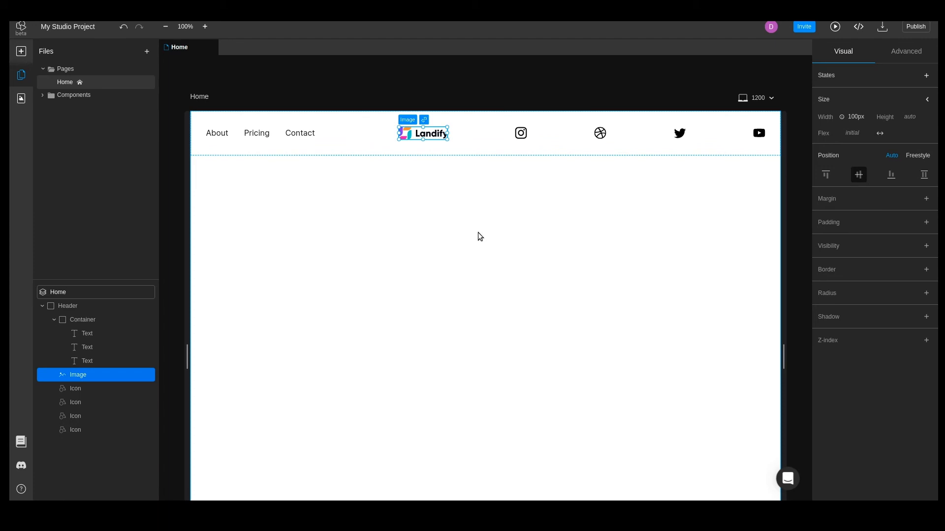
pyautogui.moveTo(93, 396)
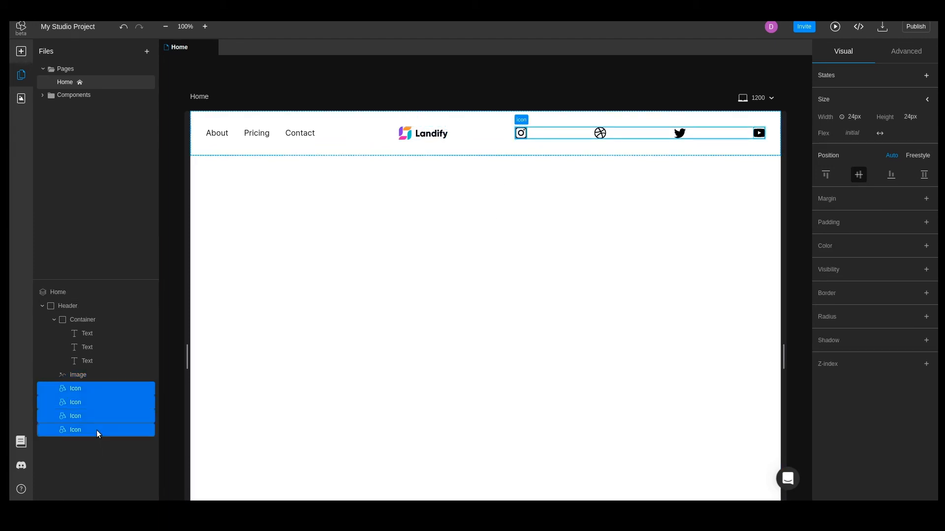
pyautogui.rightClick(76, 430)
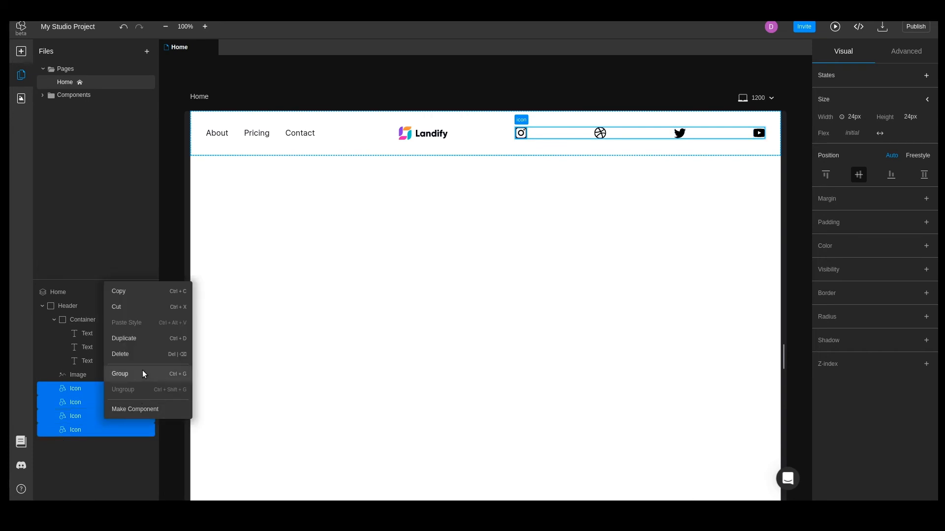
pyautogui.click(120, 374)
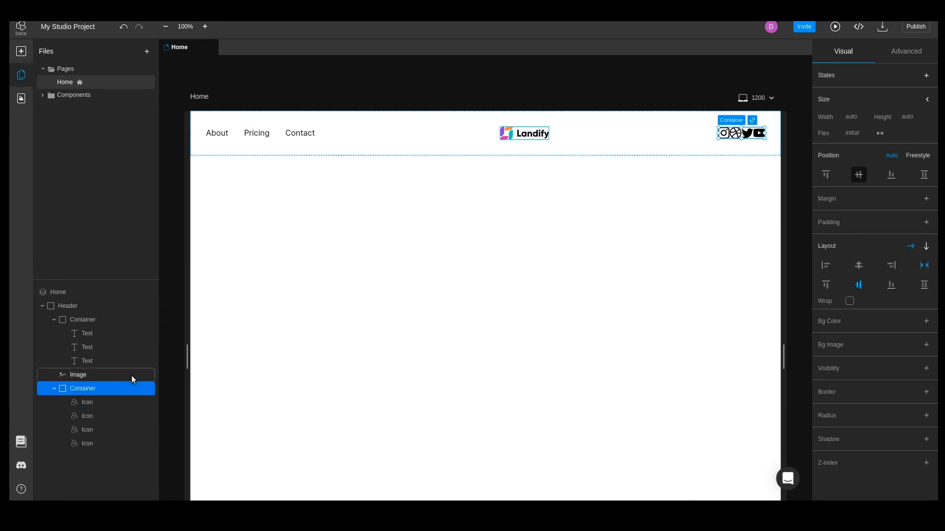
# Step: Wrap each social icon in its own container via Group
pyautogui.rightClick(87, 401)
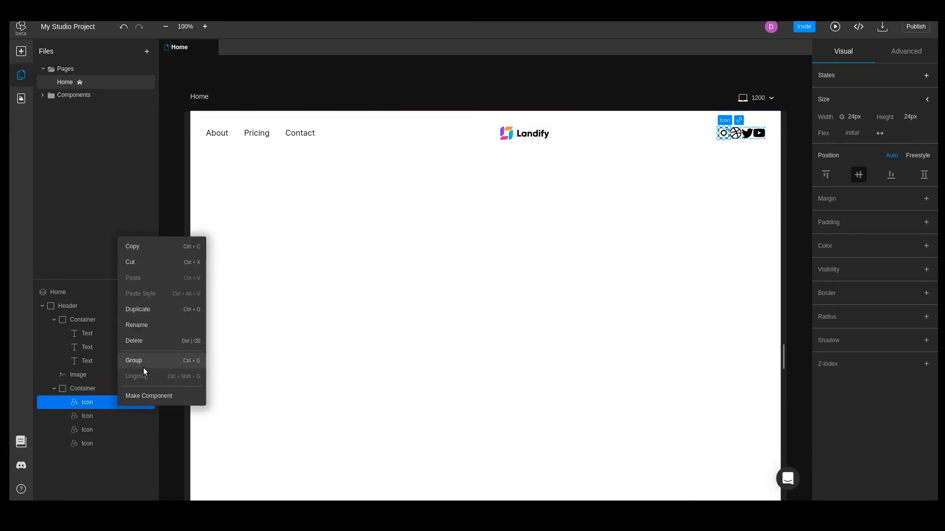
pyautogui.click(134, 360)
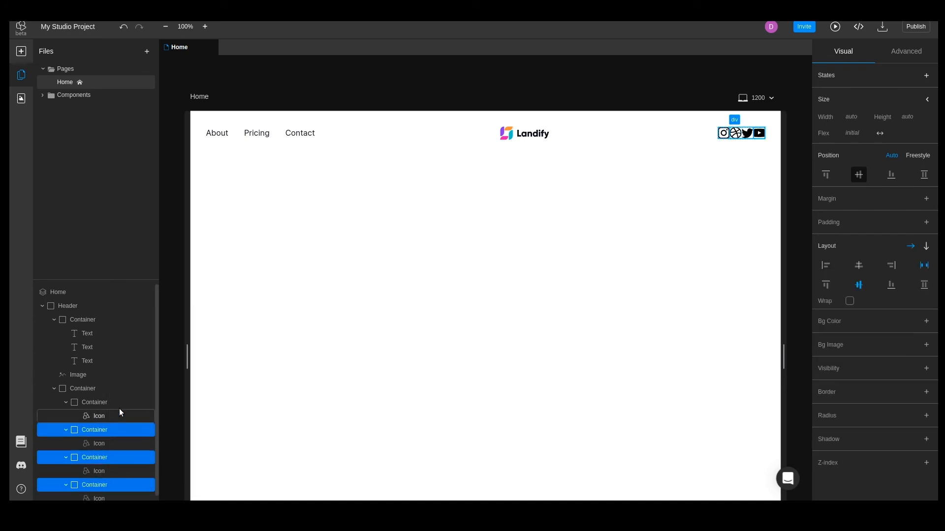
# Step: Give the four icon containers HalfUnit padding, Round radius and a 300 (Primary) purple background
pyautogui.click(94, 401)
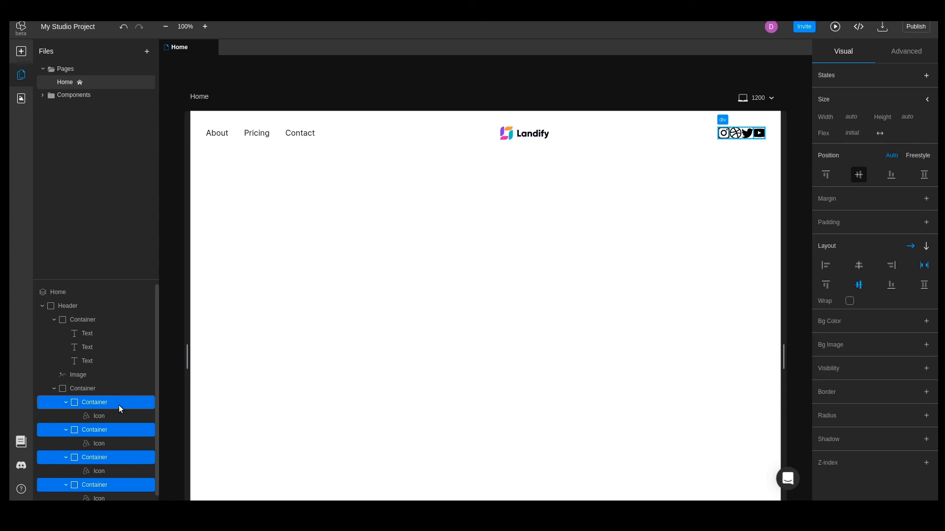
pyautogui.moveTo(576, 372)
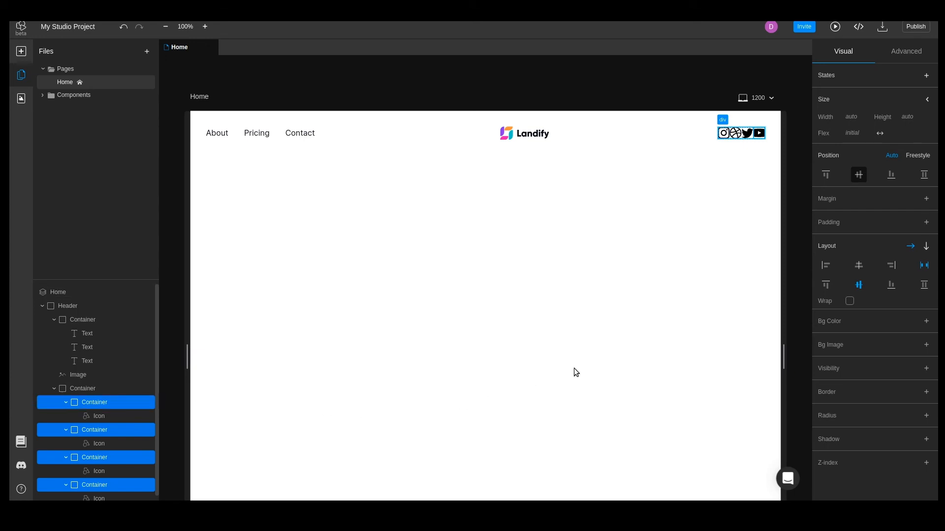
pyautogui.moveTo(898, 247)
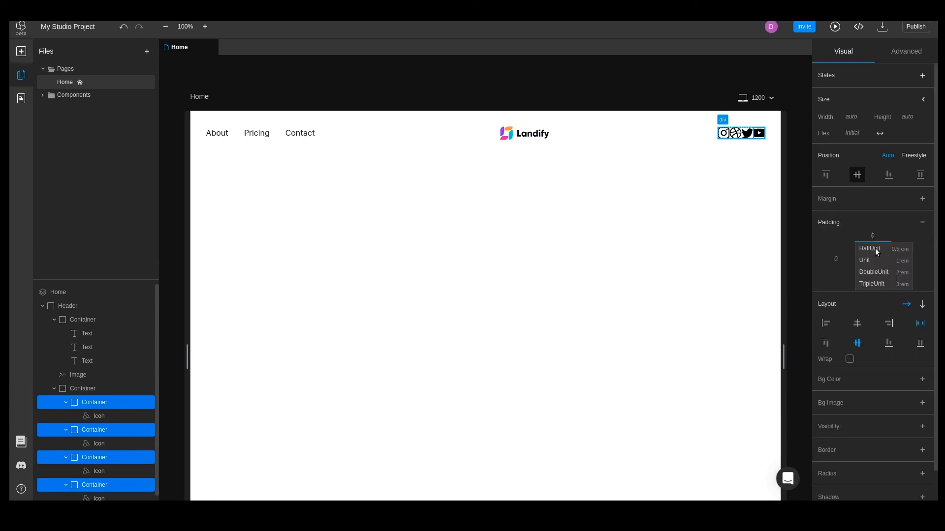
pyautogui.click(869, 248)
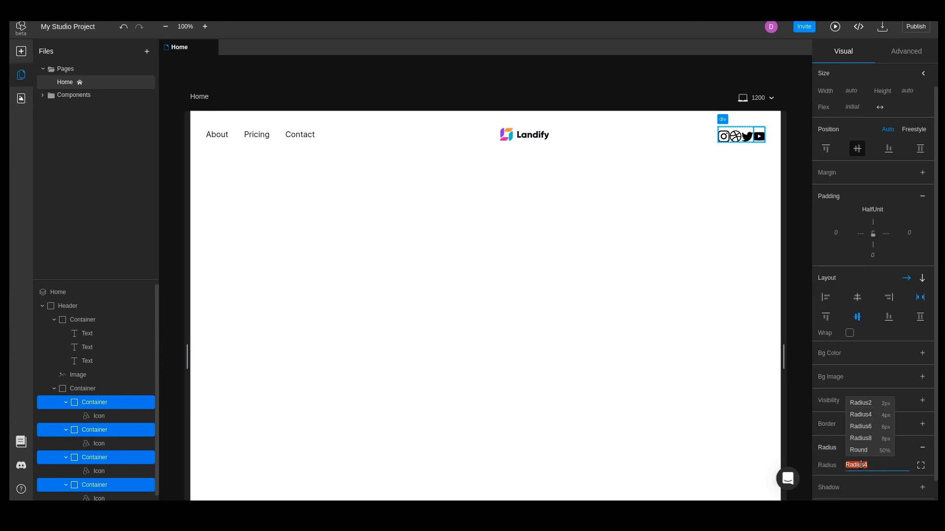
pyautogui.click(858, 450)
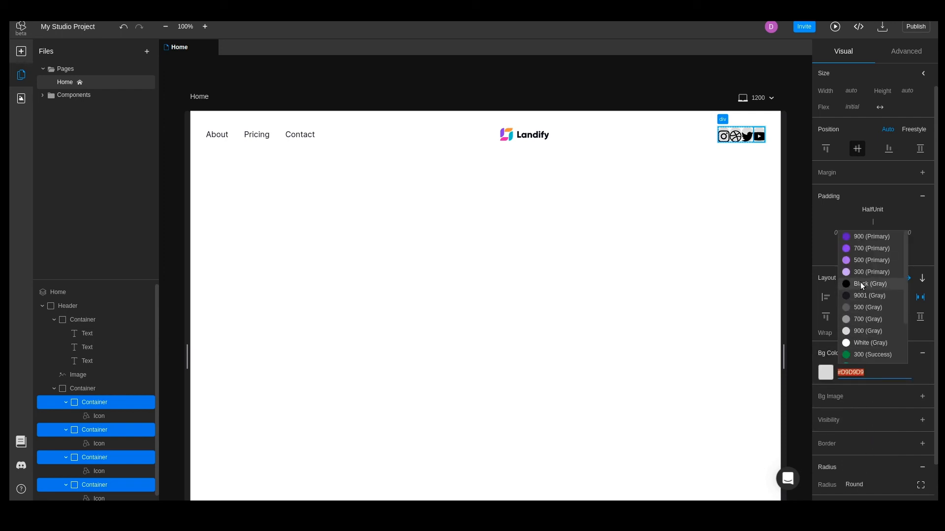
pyautogui.click(869, 271)
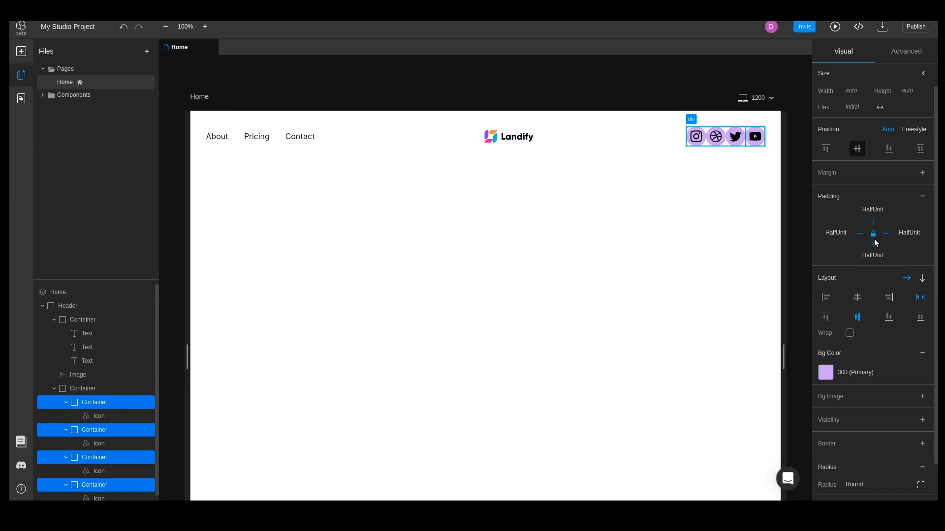
pyautogui.moveTo(691, 239)
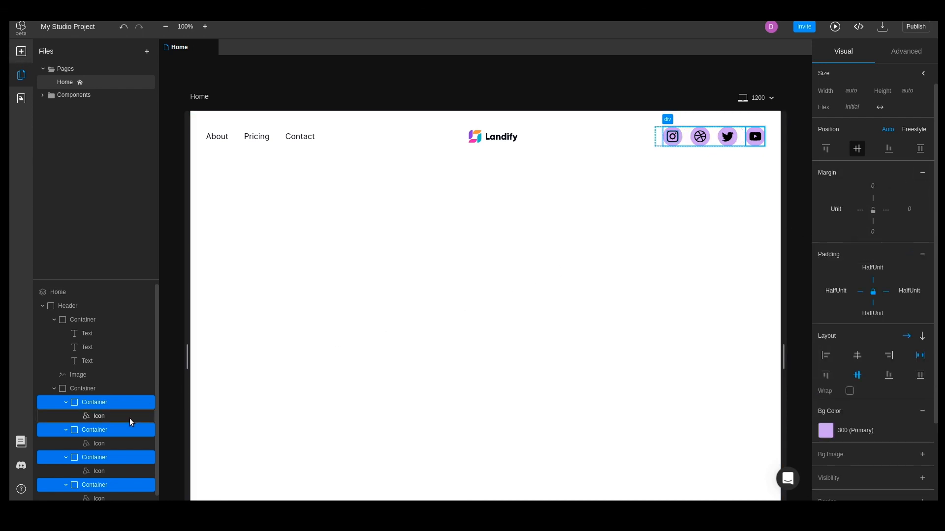
# Step: Colour the four selected social icons white
pyautogui.click(98, 416)
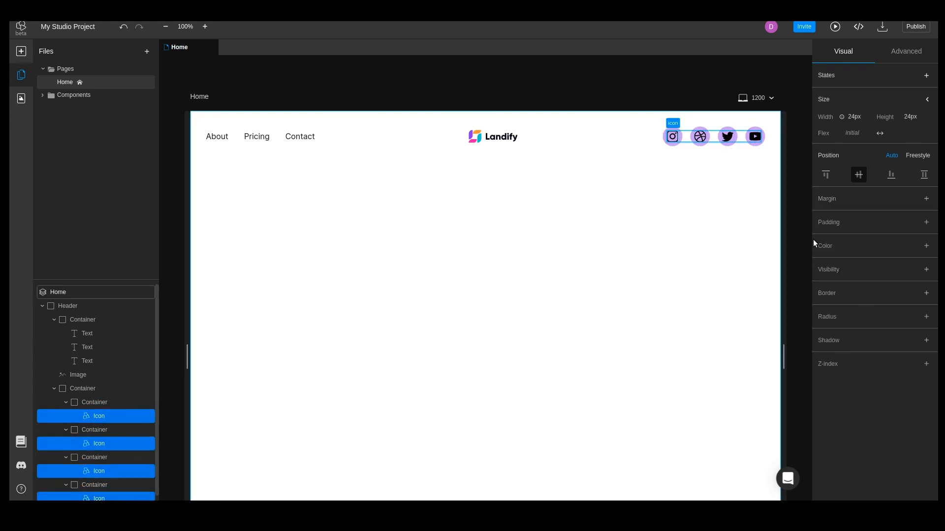
pyautogui.click(926, 246)
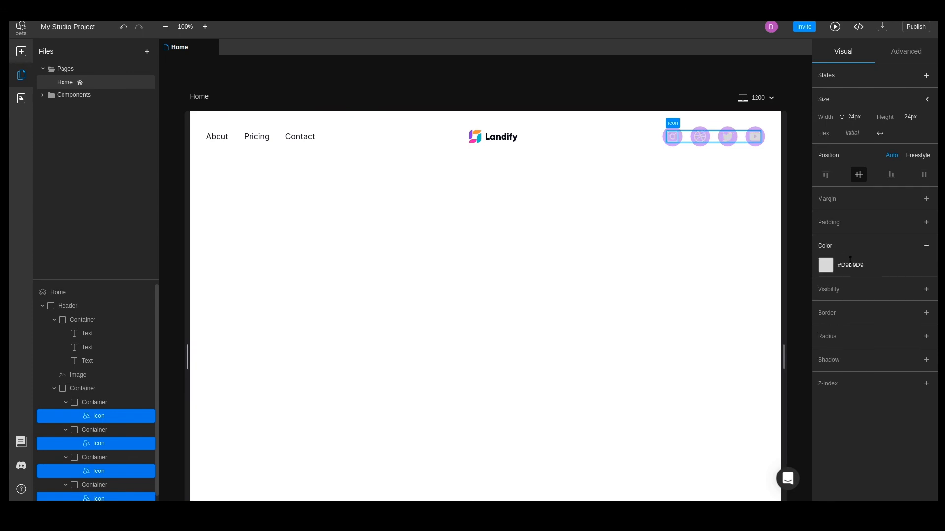
pyautogui.click(850, 265)
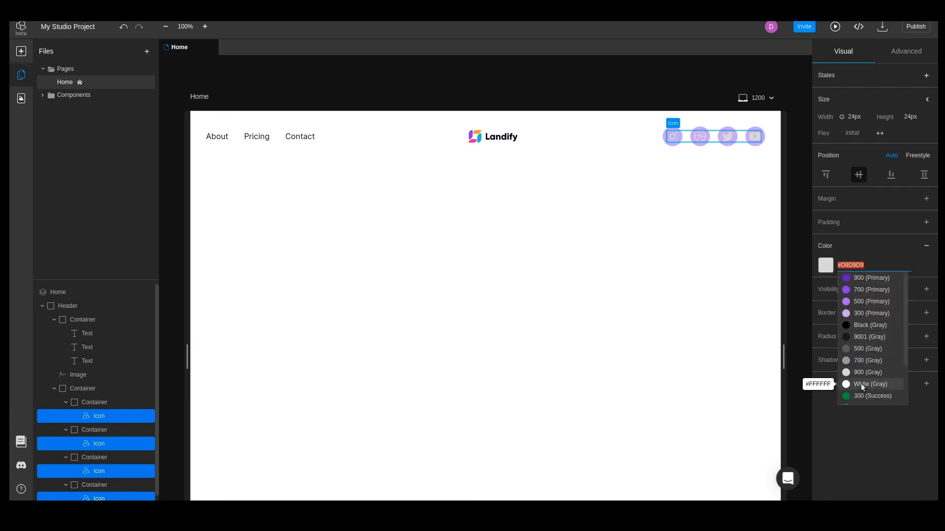
pyautogui.click(869, 385)
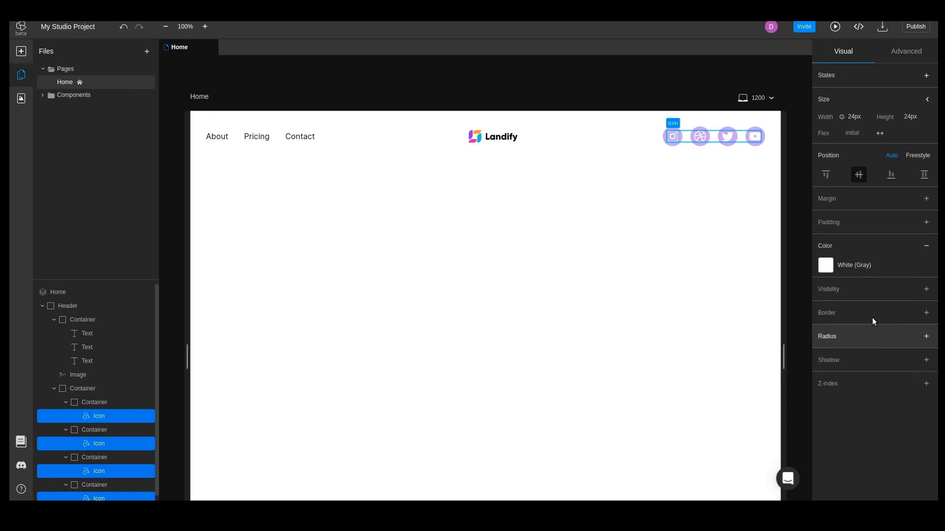
# Step: Resize the icons to one Unit width and height, then deselect to view the header
pyautogui.click(854, 116)
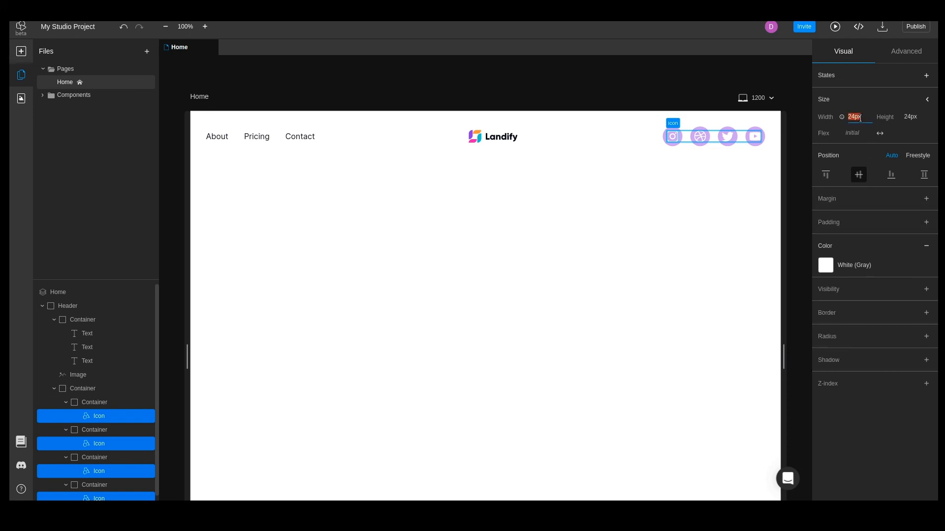
pyautogui.click(911, 117)
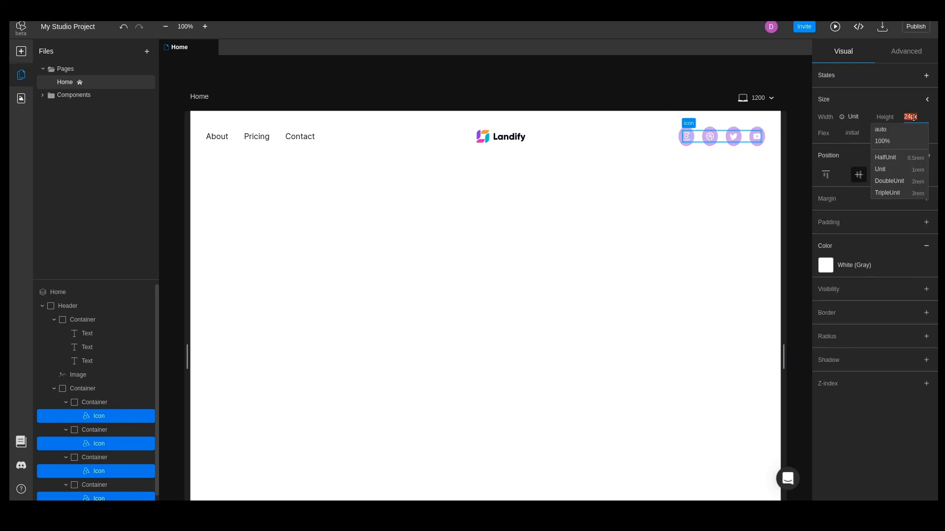
pyautogui.click(58, 292)
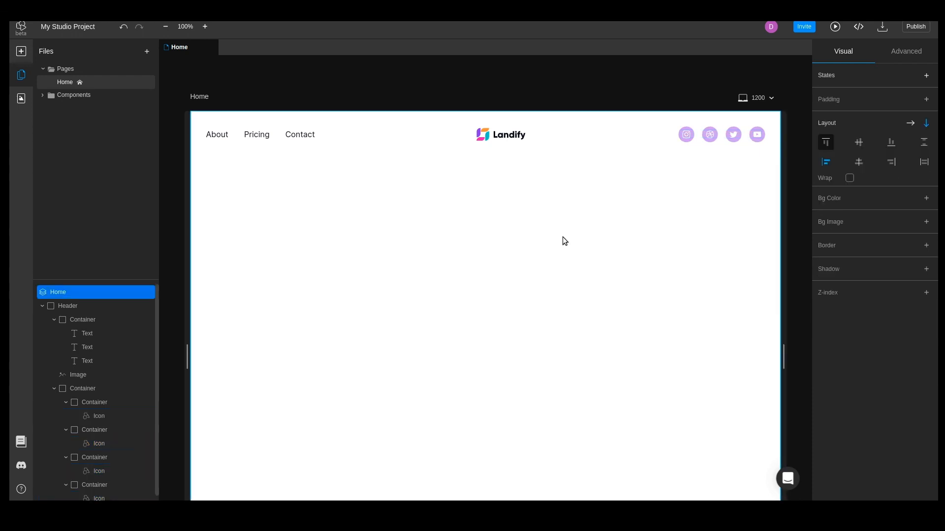